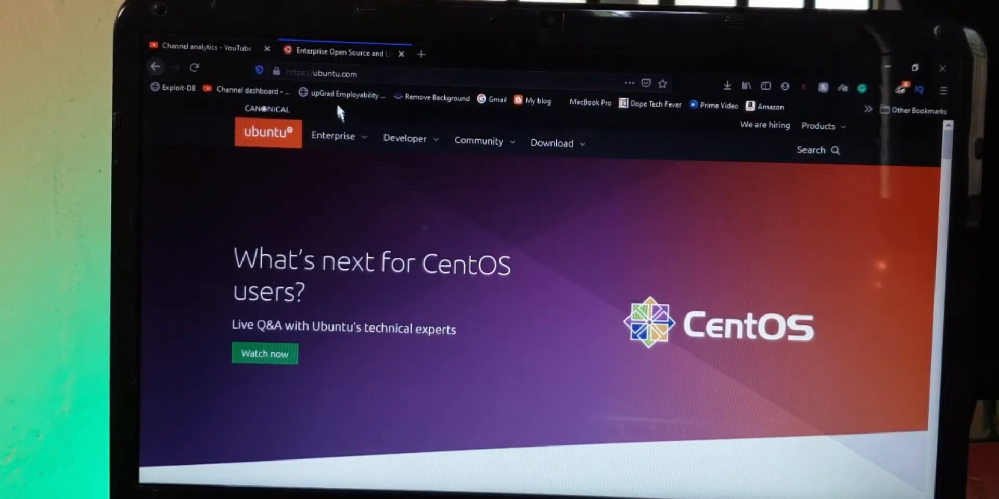
mouse_move(552, 142)
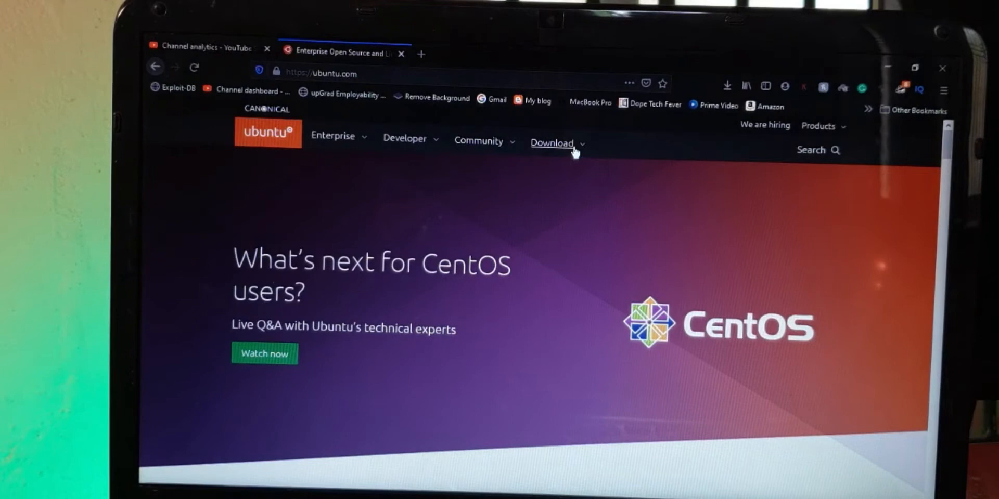
Start the Ubuntu Desktop 20.04 LTS download from ubuntu.com's Download menu.
click(552, 142)
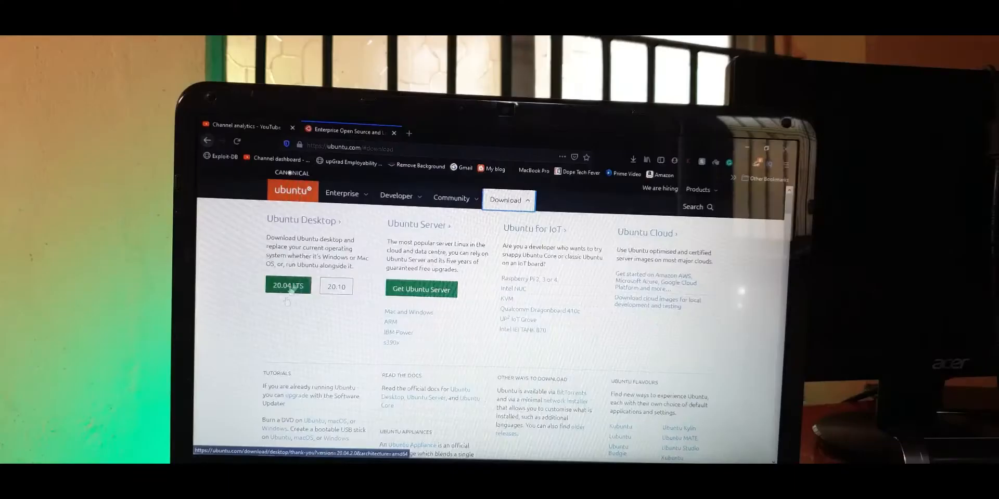
click(287, 285)
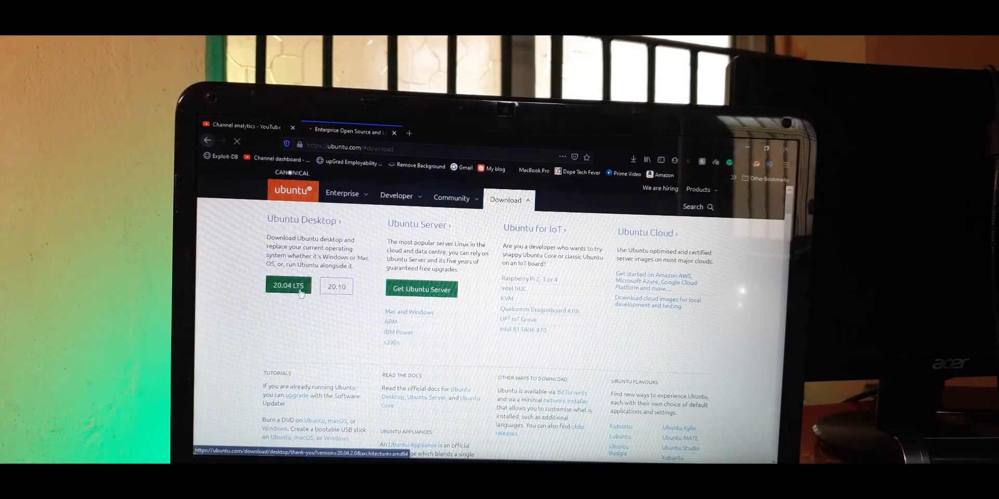
click(287, 285)
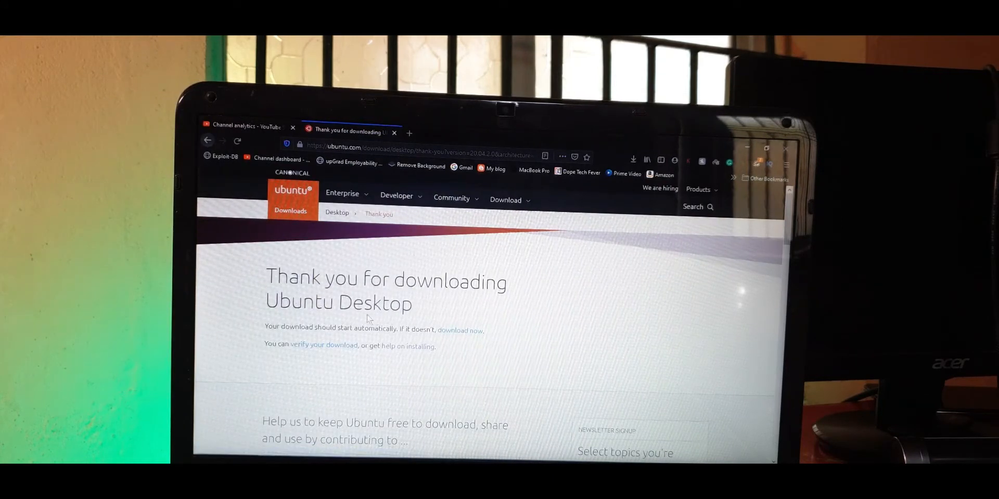
click(633, 160)
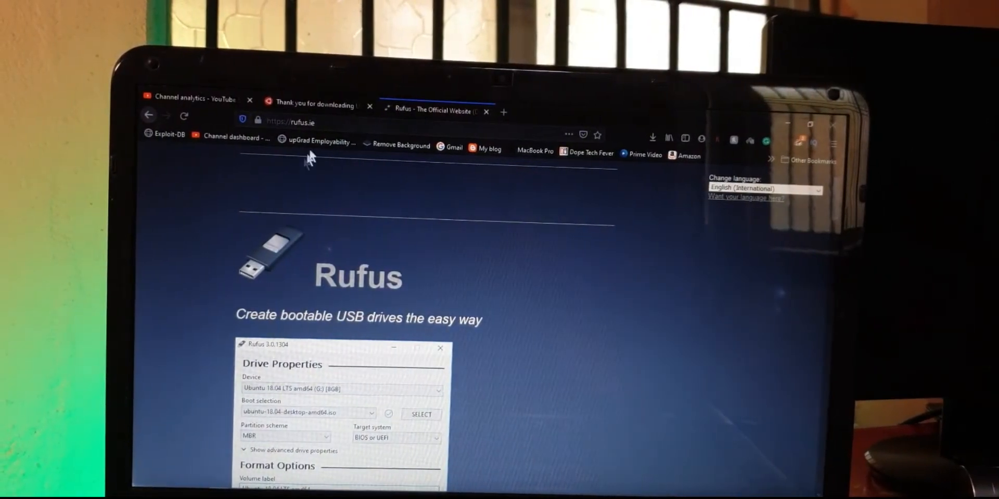
Download Rufus 3.13 from the Download section of rufus.ie.
click(299, 122)
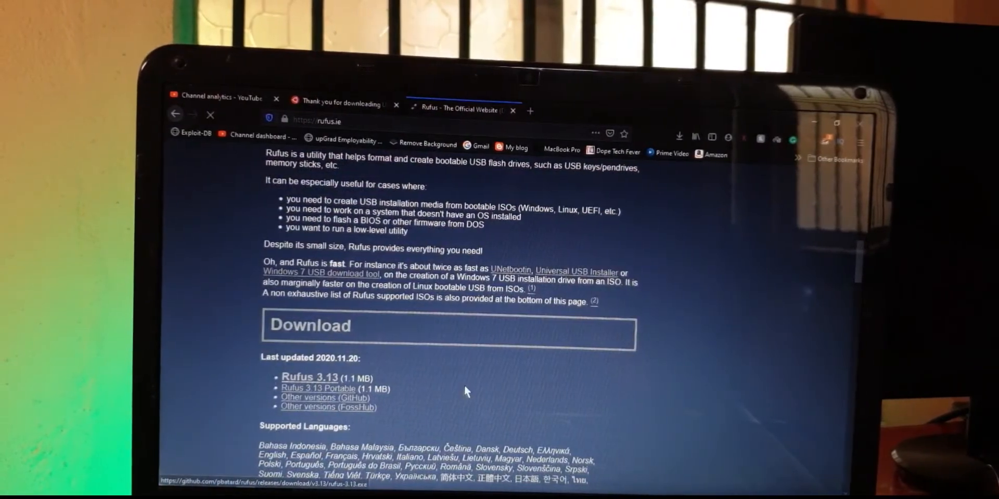
click(310, 377)
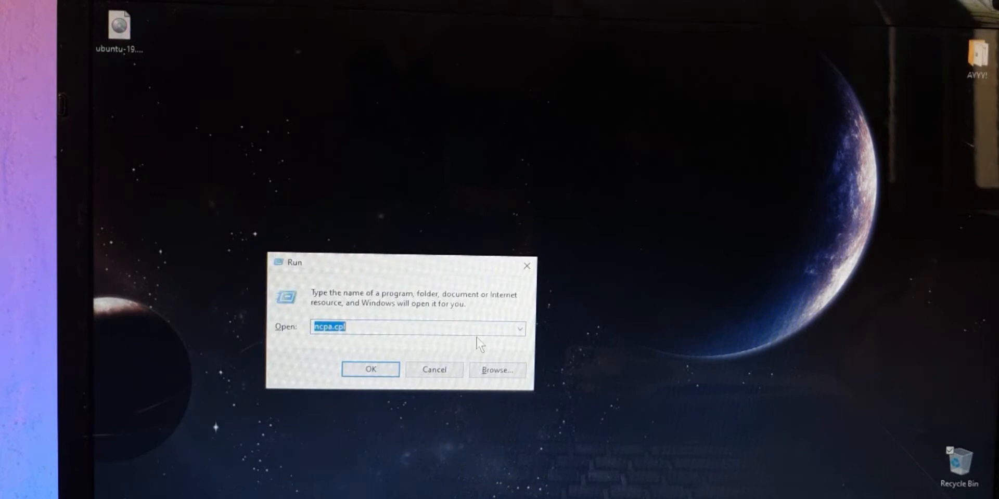
Run diskmgmt.msc from the Run dialog to launch Disk Management.
text(diskmgmt.msc)
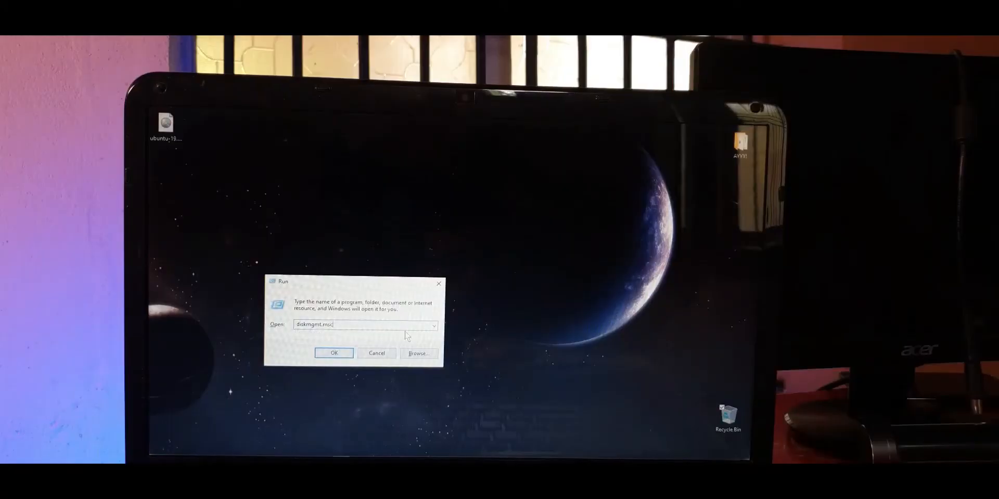
click(334, 353)
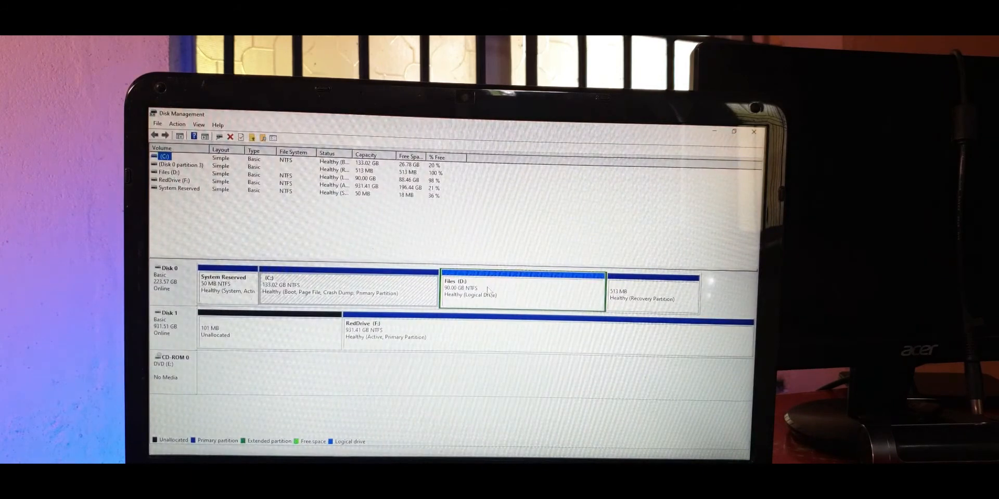
mouse_move(522, 340)
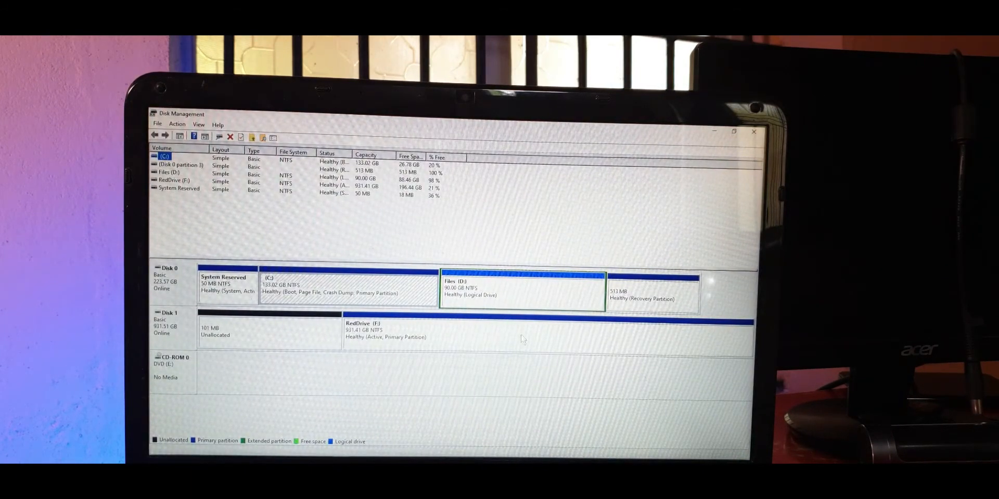
mouse_move(700, 344)
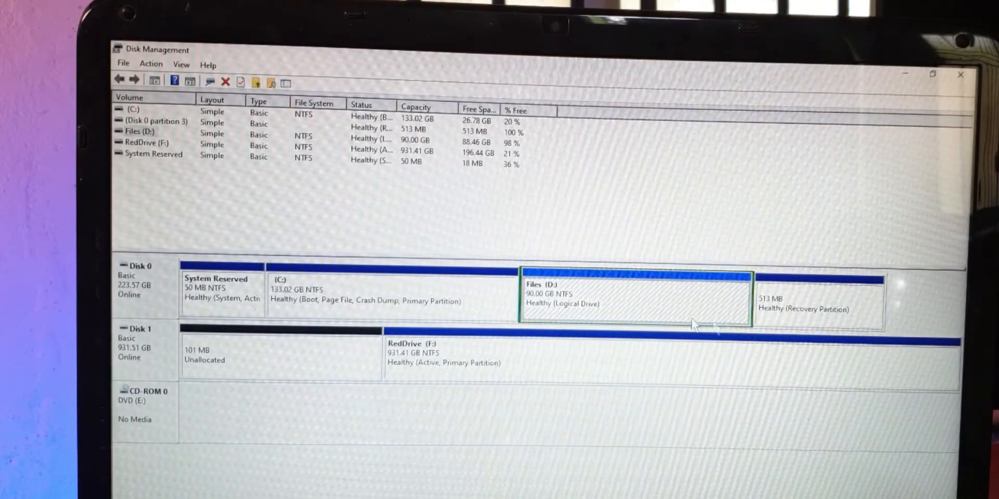
Choose Shrink Volume on the Files (D:) partition.
right_click(634, 297)
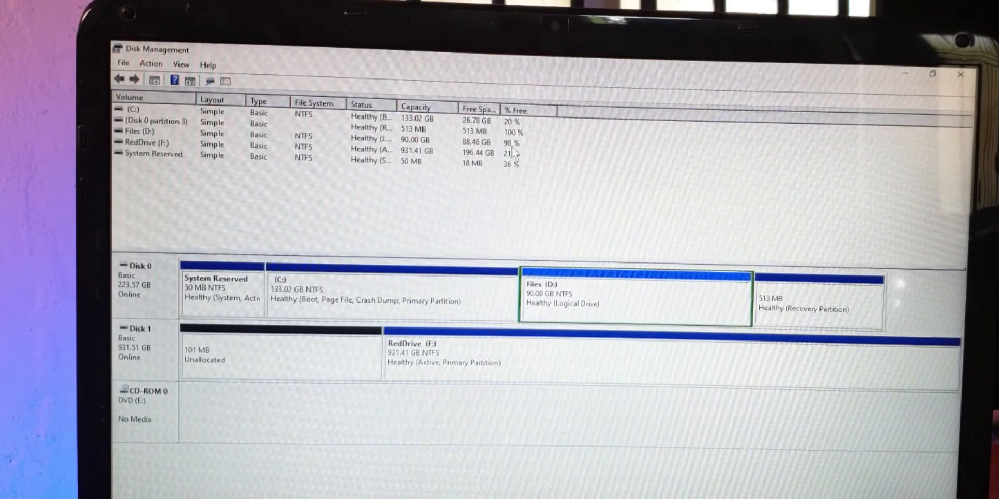
right_click(634, 296)
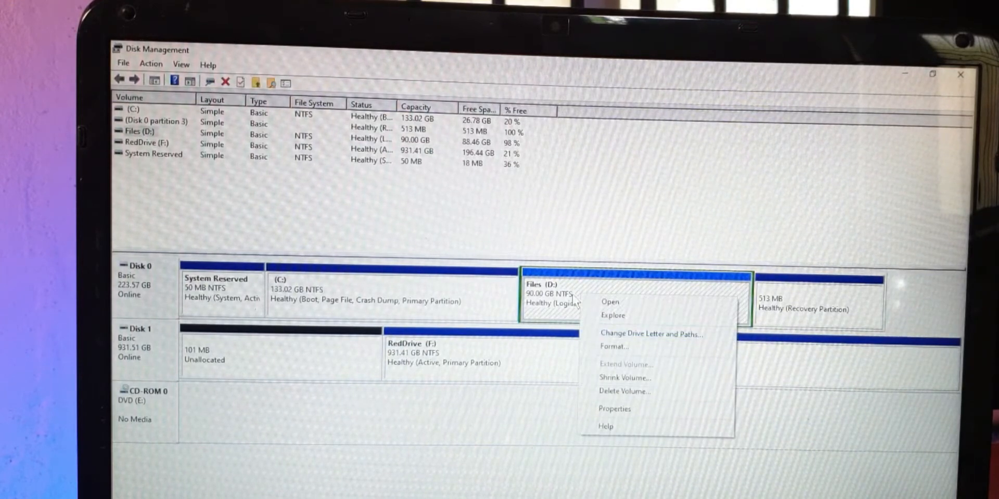
mouse_move(645, 378)
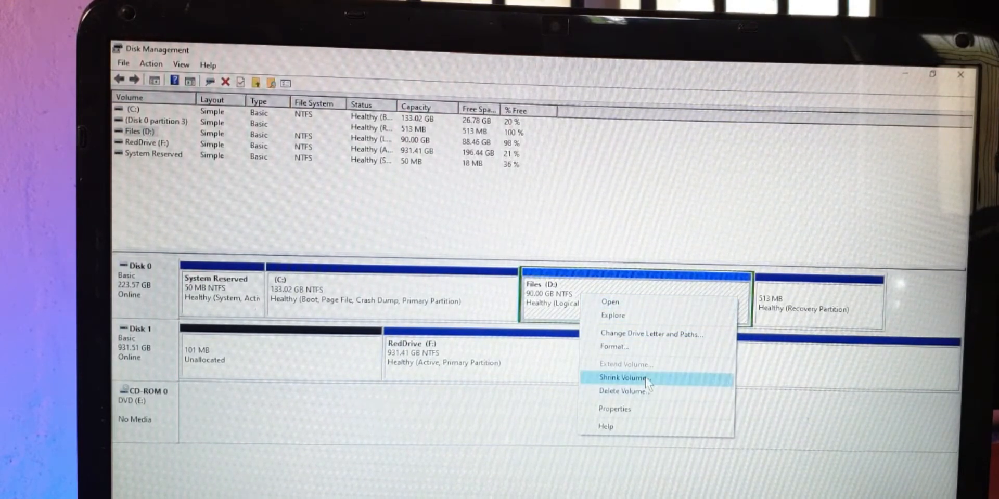
click(626, 377)
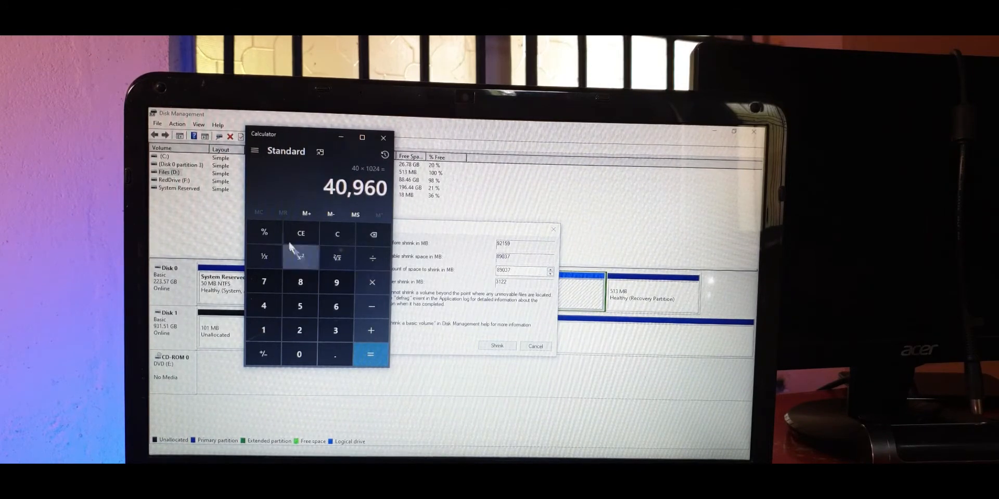
Shrink D: by 40960 MB, leaving 40 GB of free space.
right_click(354, 186)
text(40960)
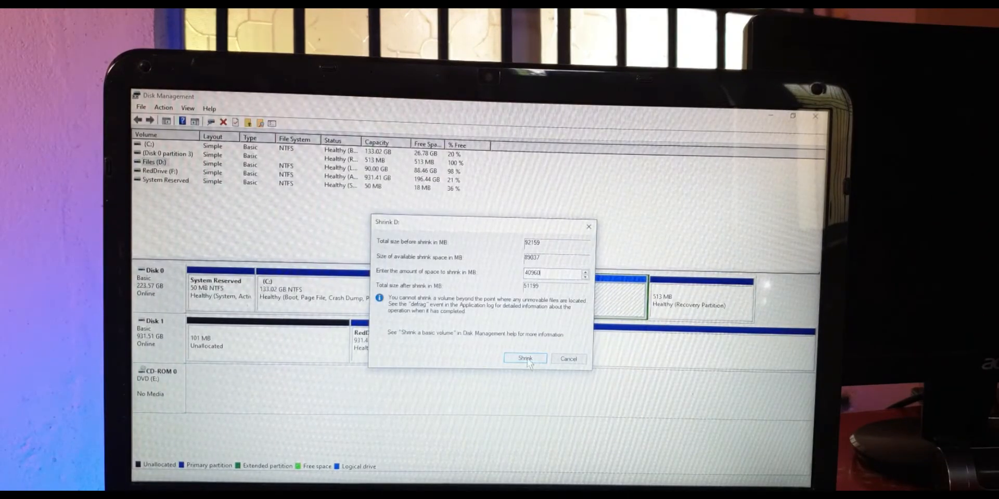
click(525, 359)
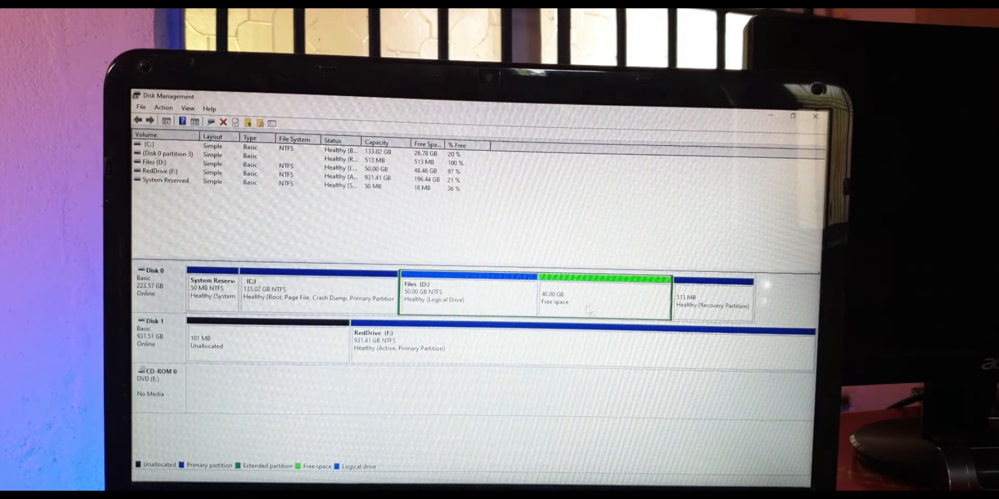
click(603, 294)
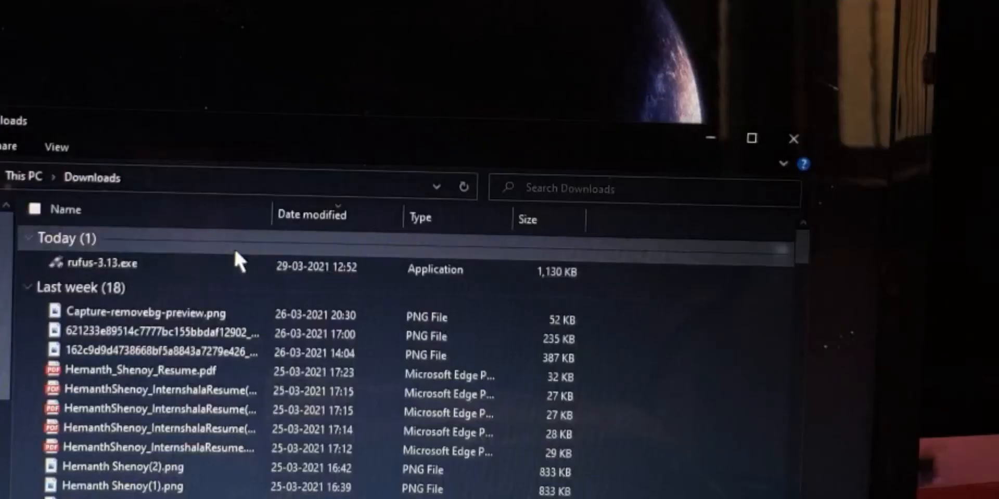
Launch rufus-3.13.exe from the Downloads folder.
click(102, 263)
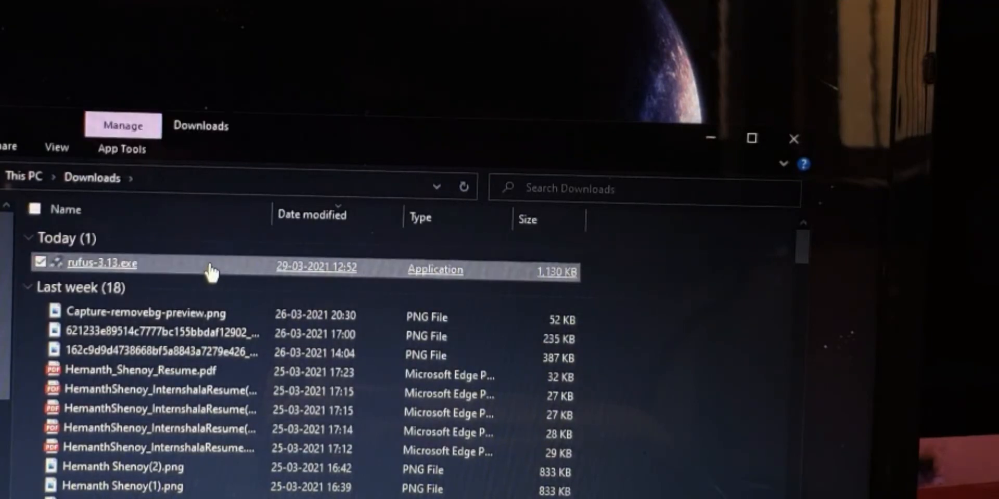
double_click(101, 263)
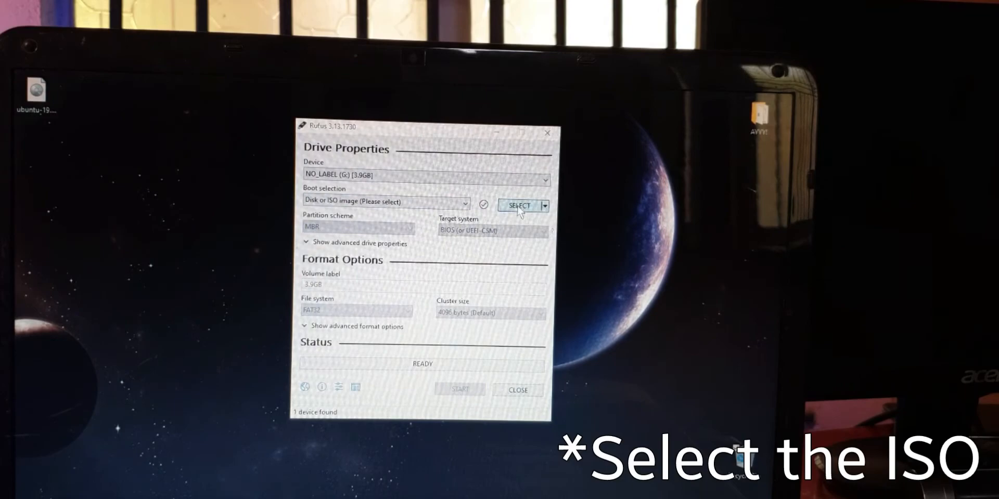
Write the Ubuntu desktop ISO to the 3.9 GB USB drive in DD image mode, accepting Syslinux download and data erasure.
click(519, 205)
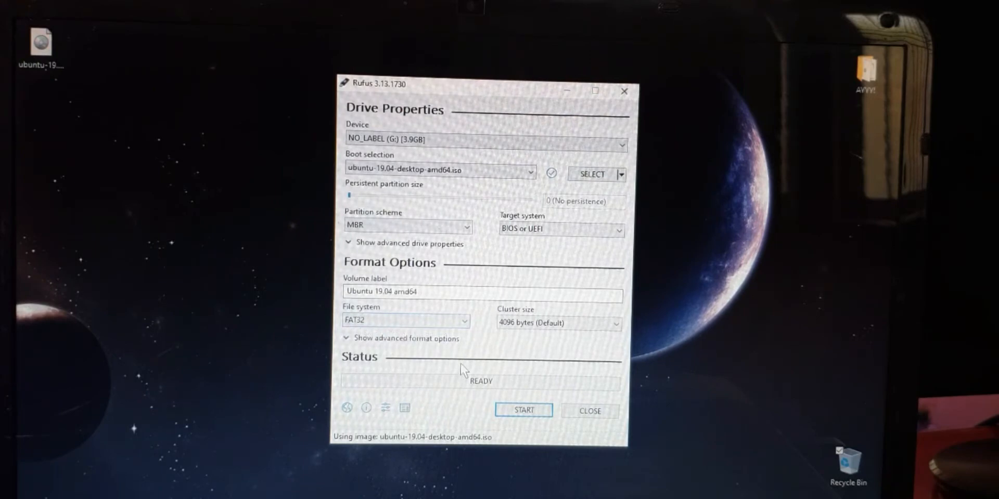
click(523, 409)
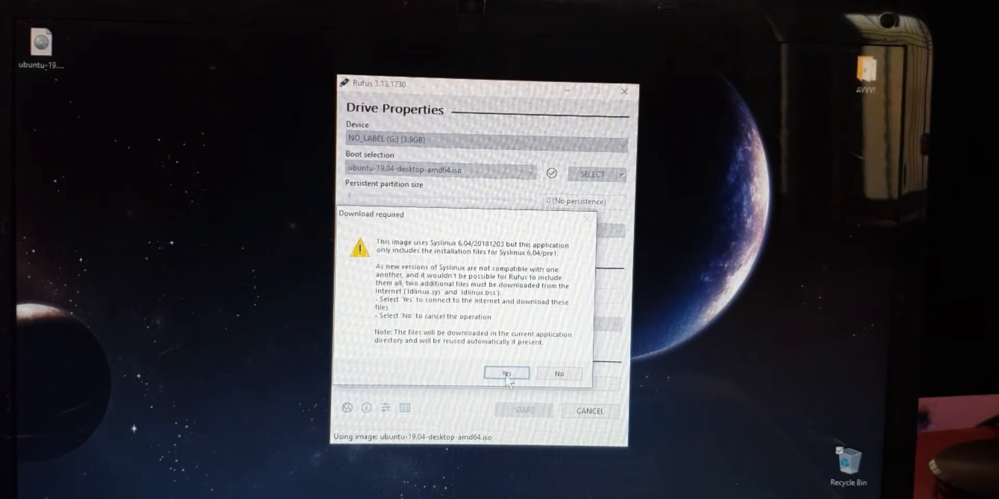
click(506, 373)
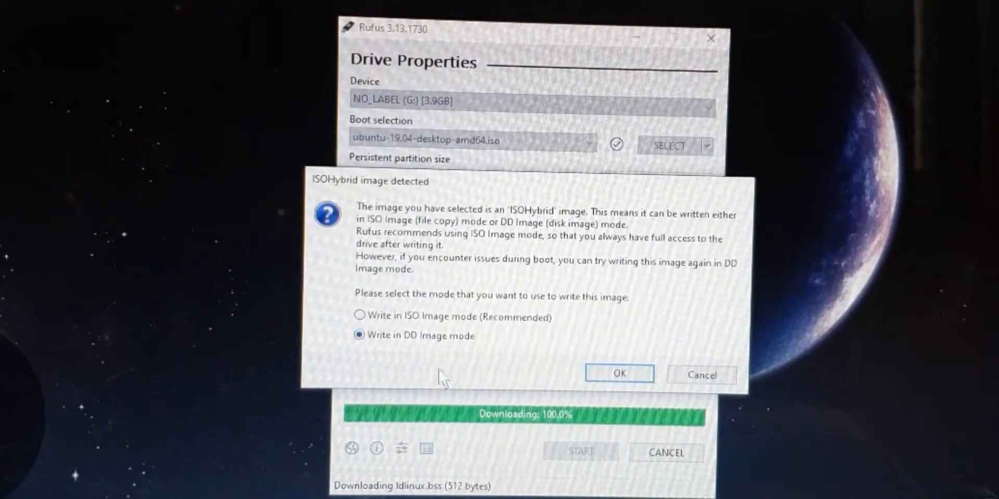
mouse_move(582, 439)
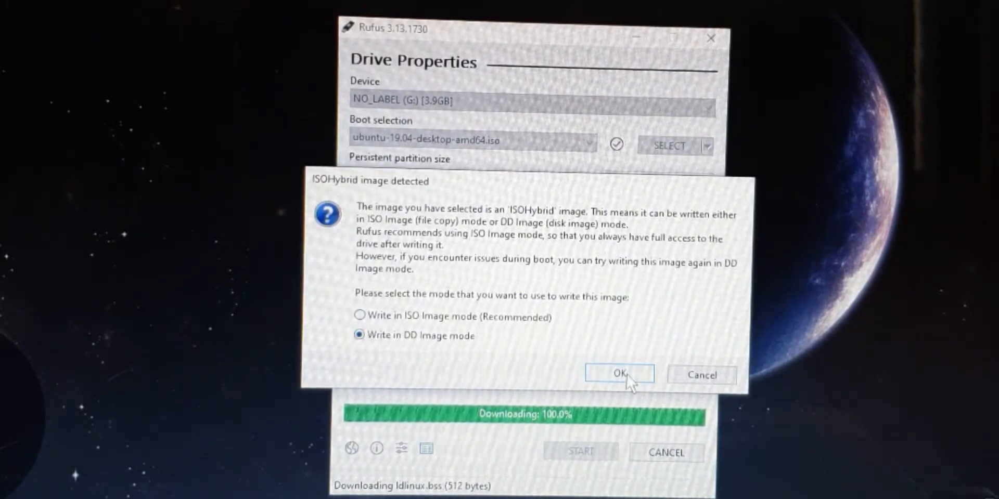
click(618, 373)
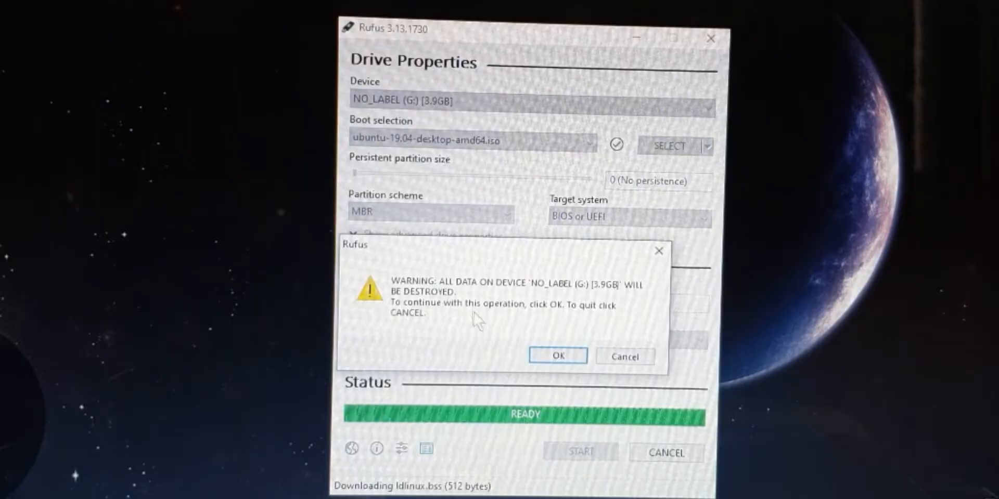
click(557, 355)
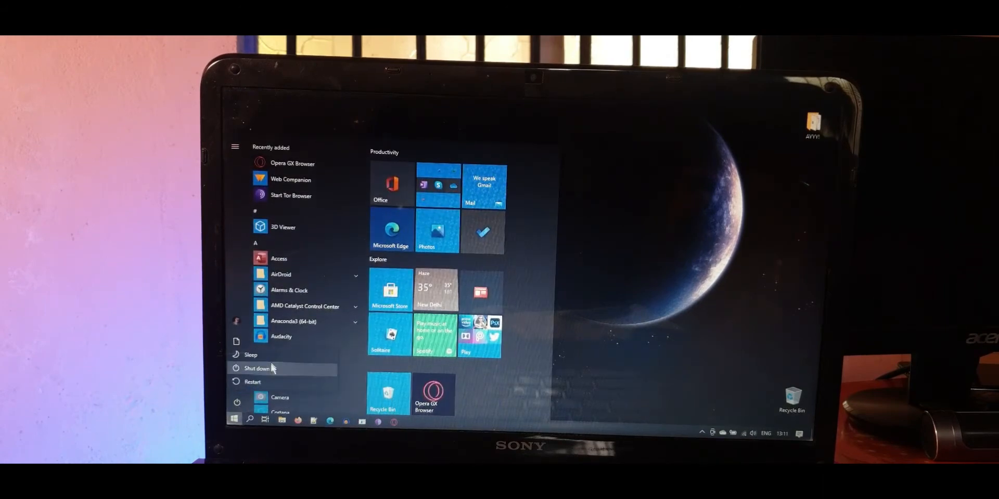
Shut down the computer from the Start menu.
click(256, 369)
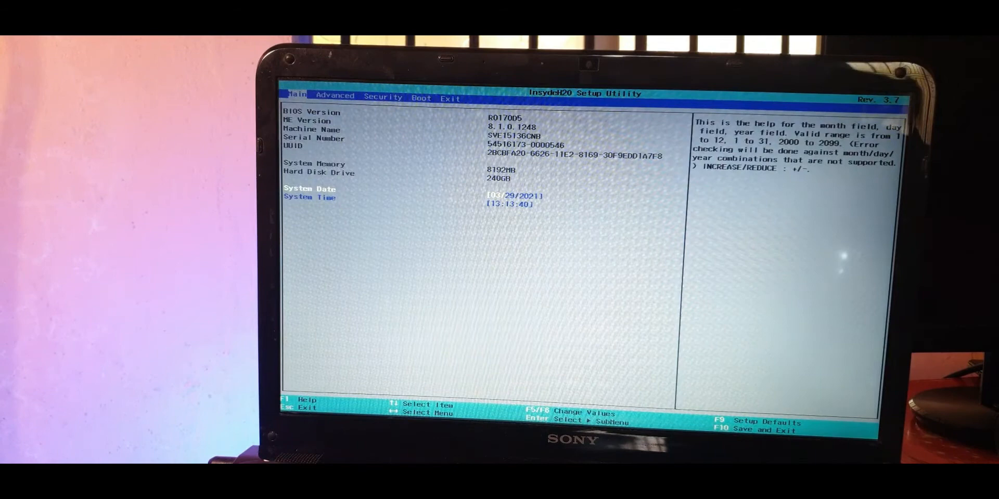
View the BIOS Boot page showing Legacy boot mode with External Device first in priority.
click(382, 98)
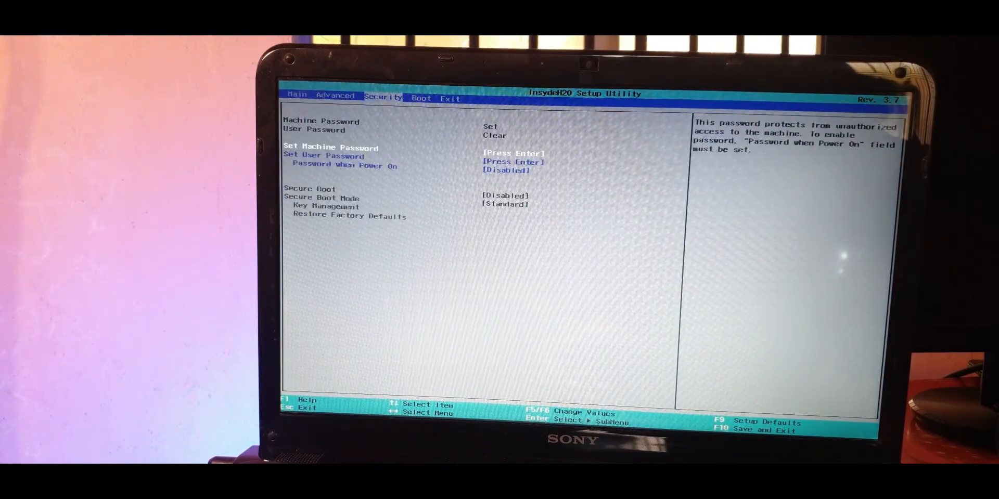
click(420, 98)
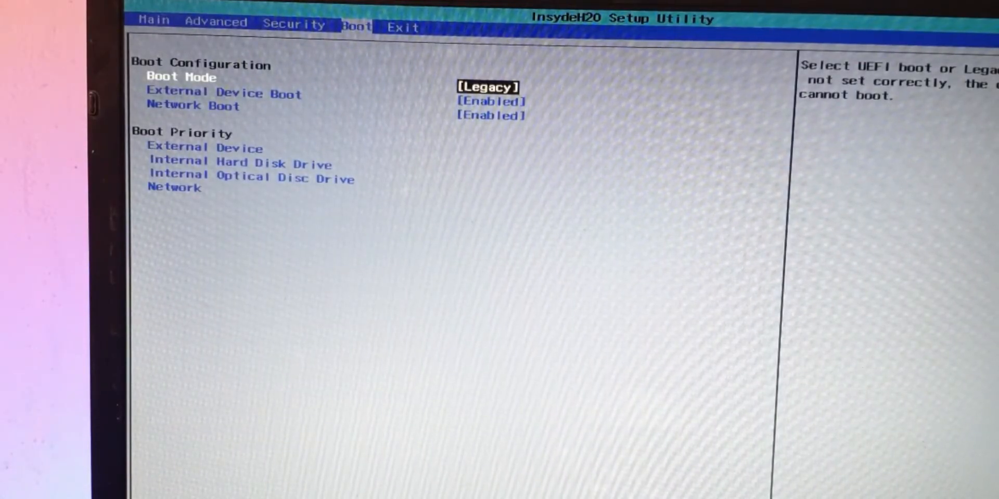
key(down)
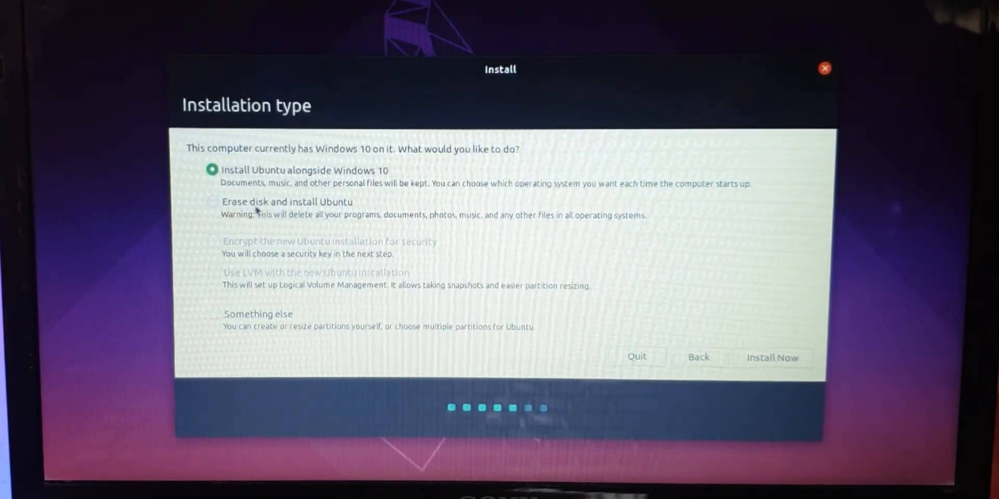
mouse_move(321, 236)
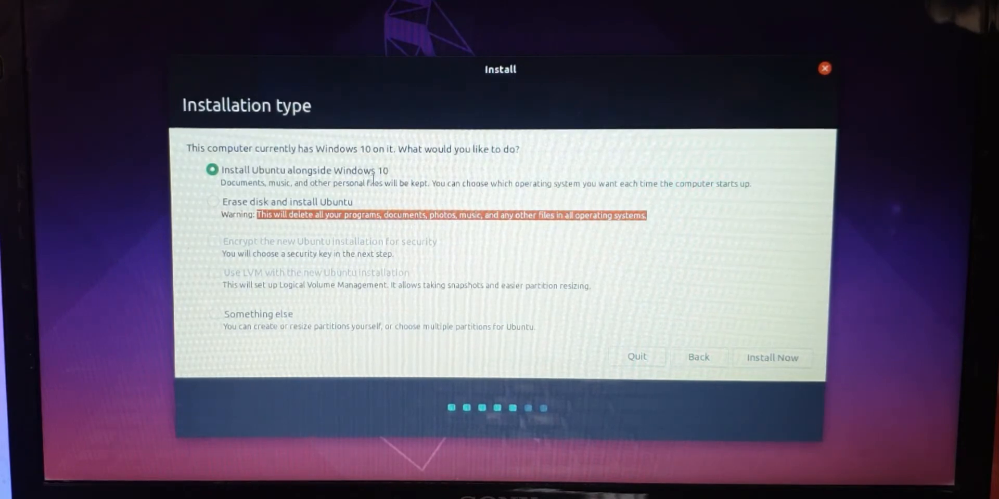
Choose 'Something else' for manual partitioning and continue to the partition table.
click(213, 314)
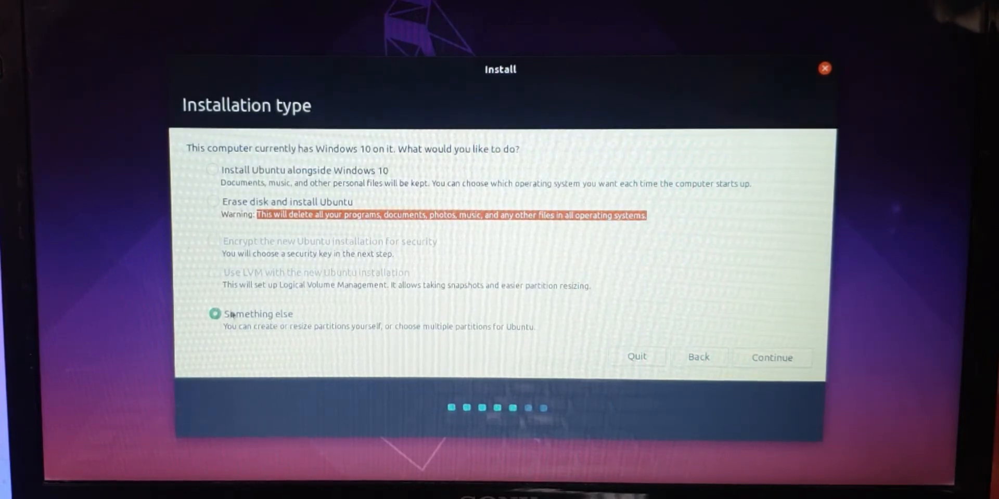
click(770, 357)
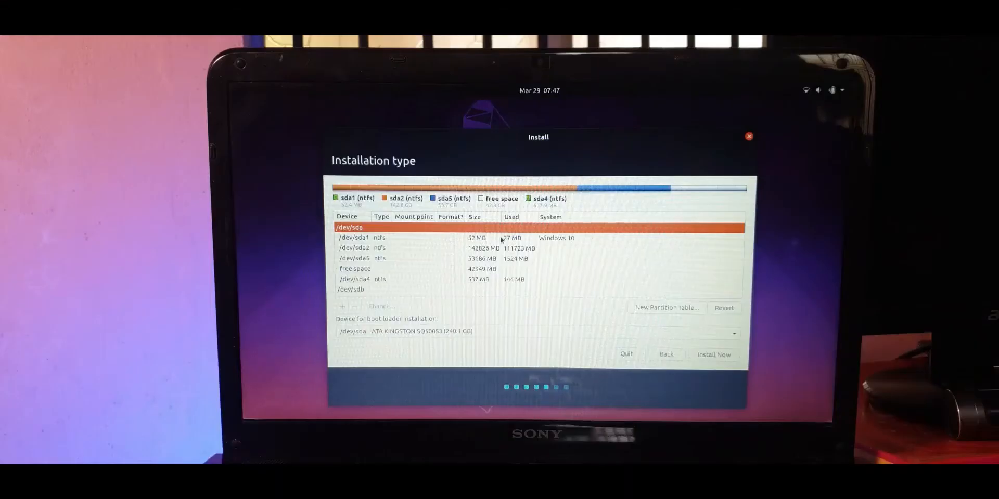
mouse_move(522, 264)
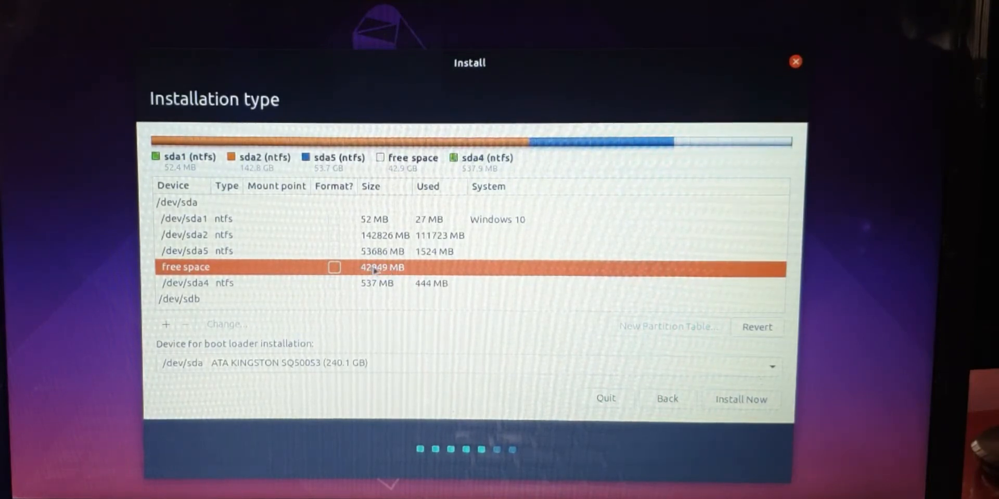
Create a primary ext4 partition in the 42 GB free space mounted at /.
click(166, 324)
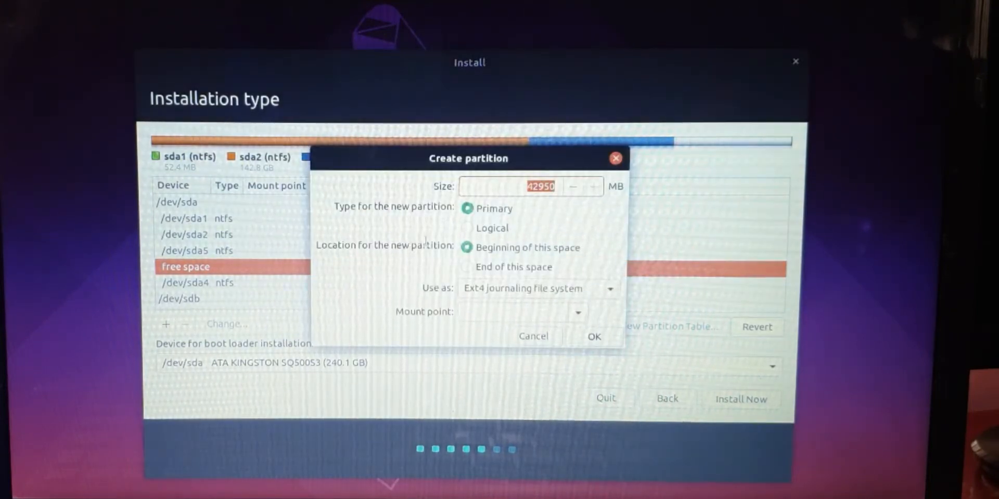
click(578, 311)
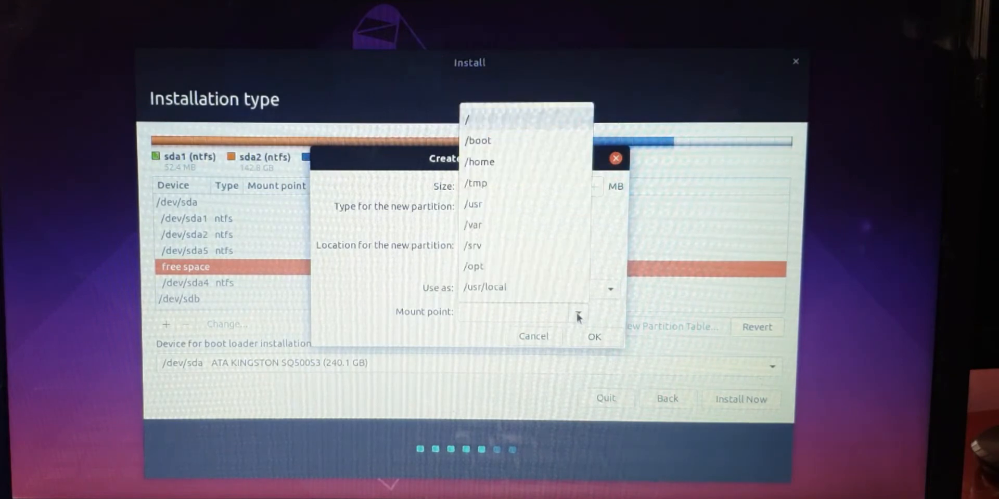
click(468, 118)
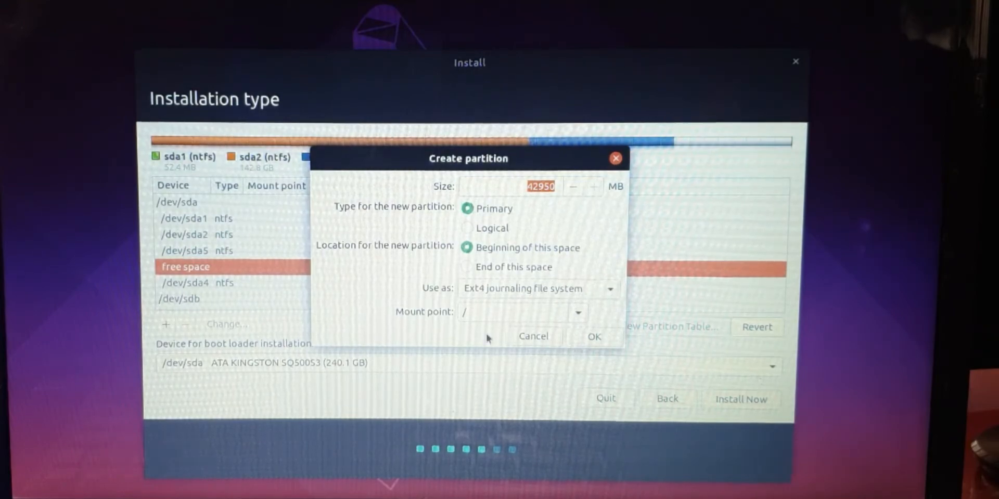
click(592, 336)
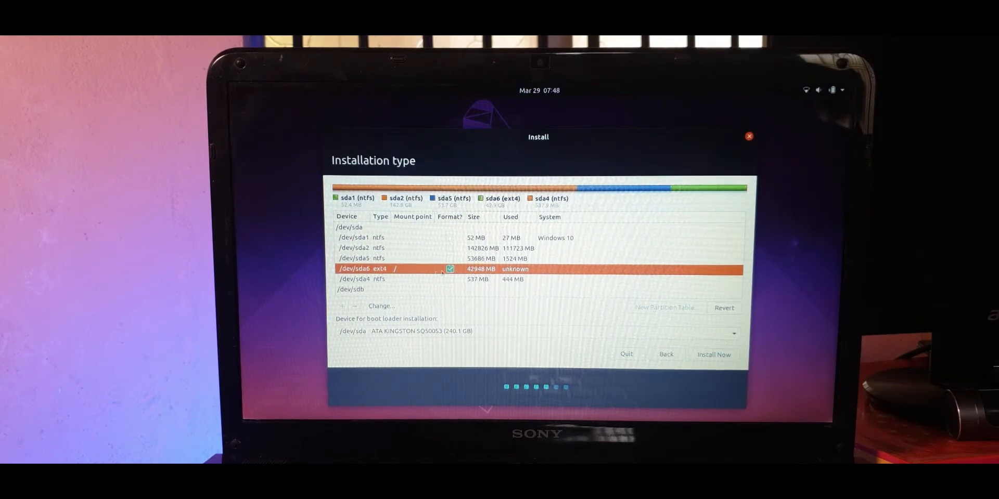
Install Ubuntu now, confirming that the partition changes are written to disk.
click(714, 355)
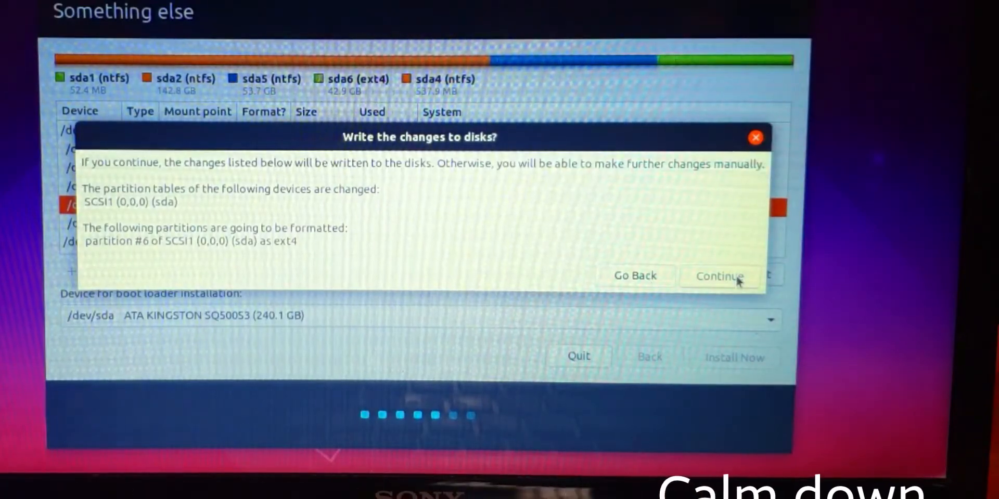
click(719, 276)
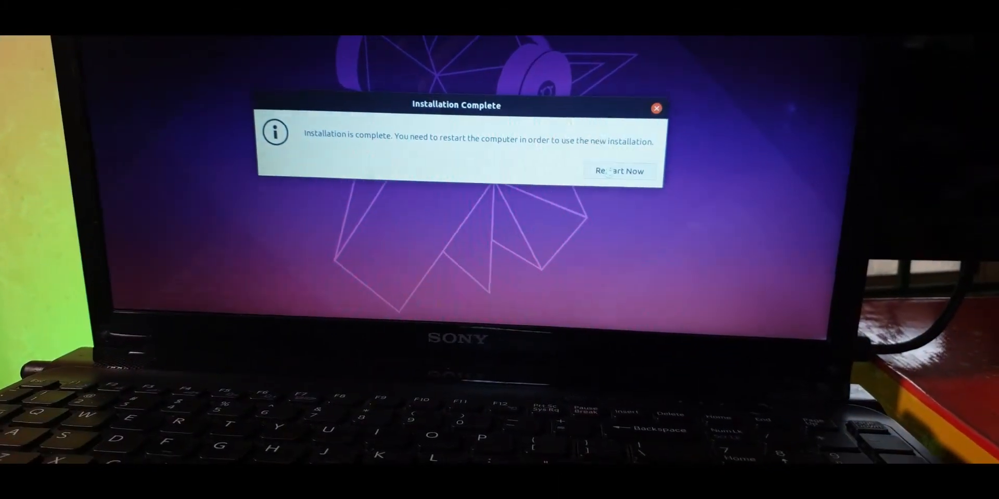
Restart into the GRUB menu listing Ubuntu and Windows 10 and boot an entry.
click(620, 172)
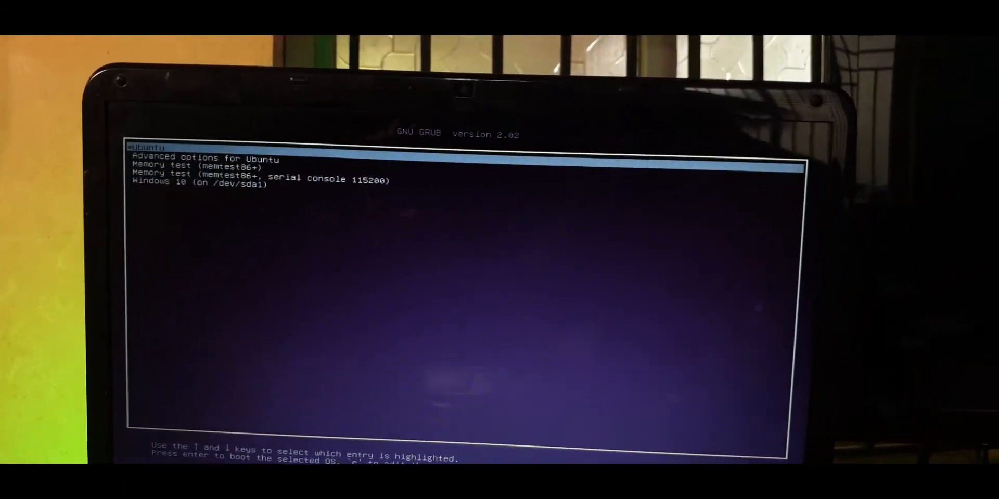
key(Down)
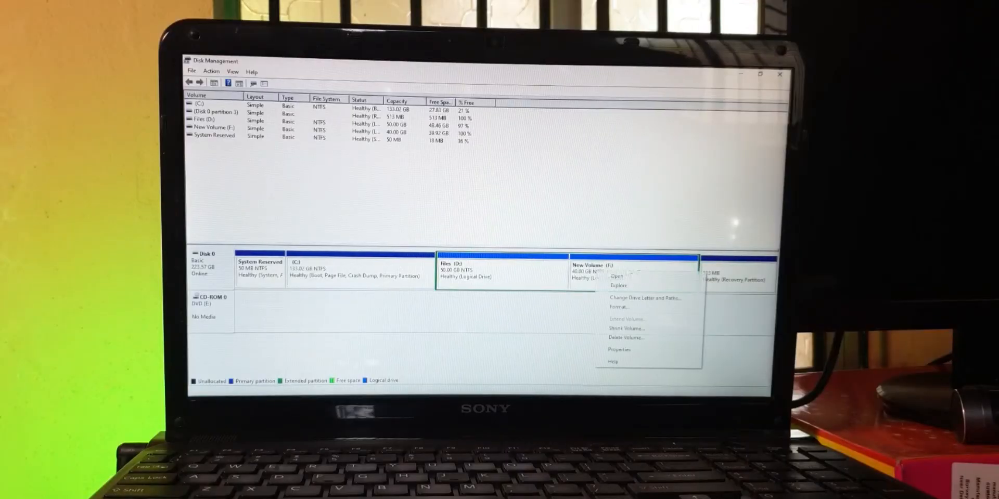
mouse_move(626, 337)
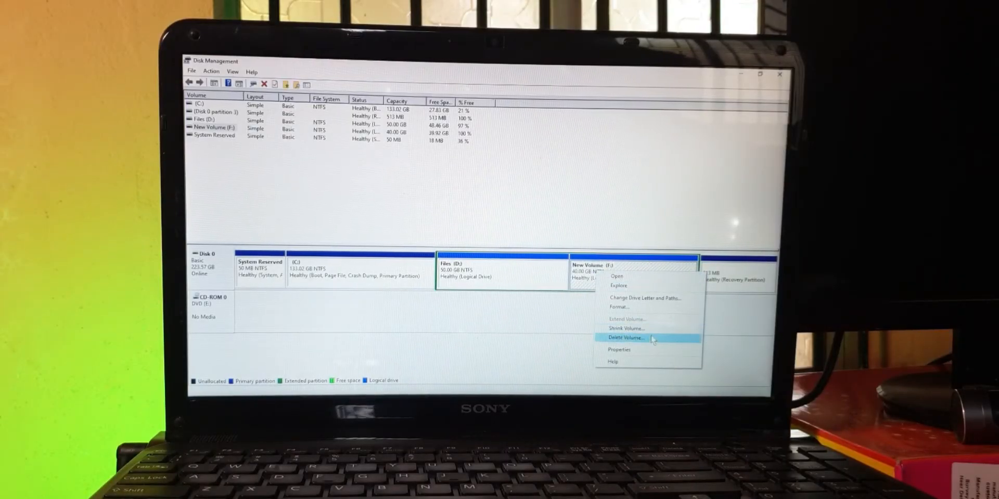
Delete the 40 GB New Volume (F:) and extend Files (D:) back to about 90 GB.
click(626, 337)
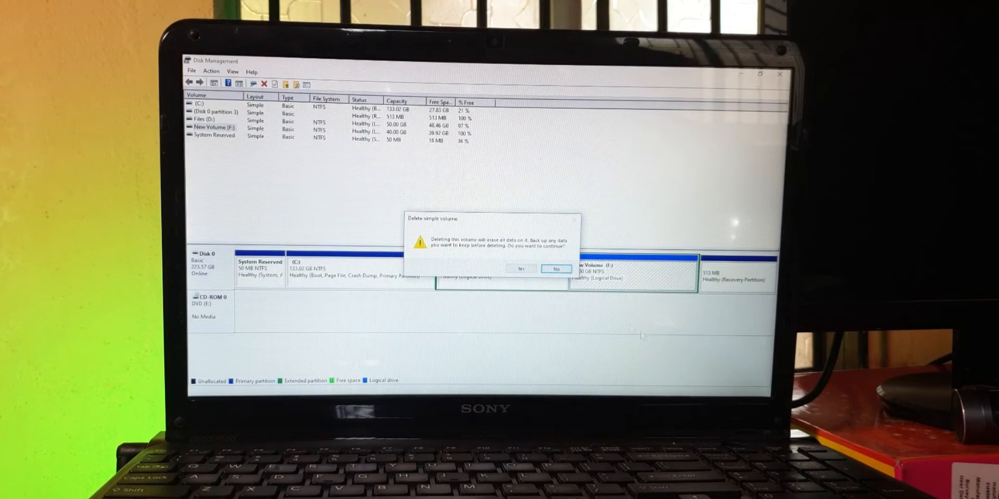
click(520, 268)
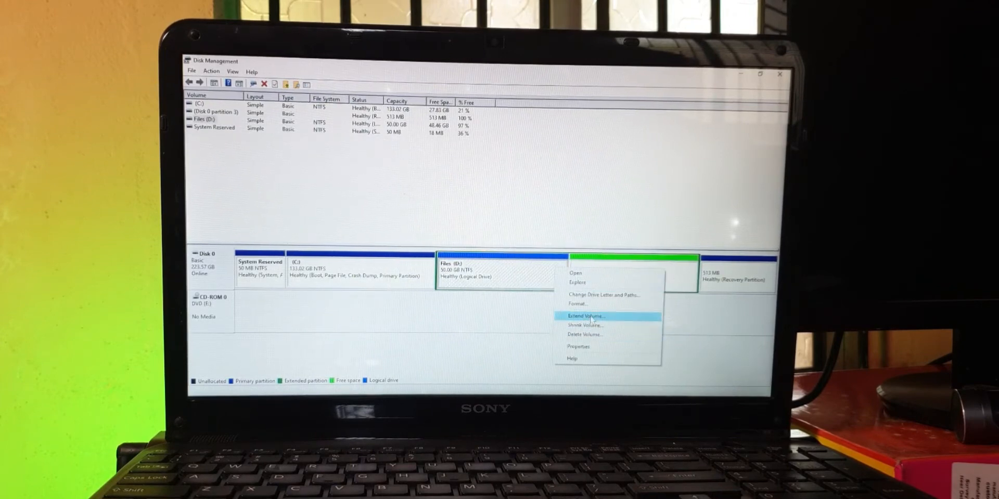
click(584, 316)
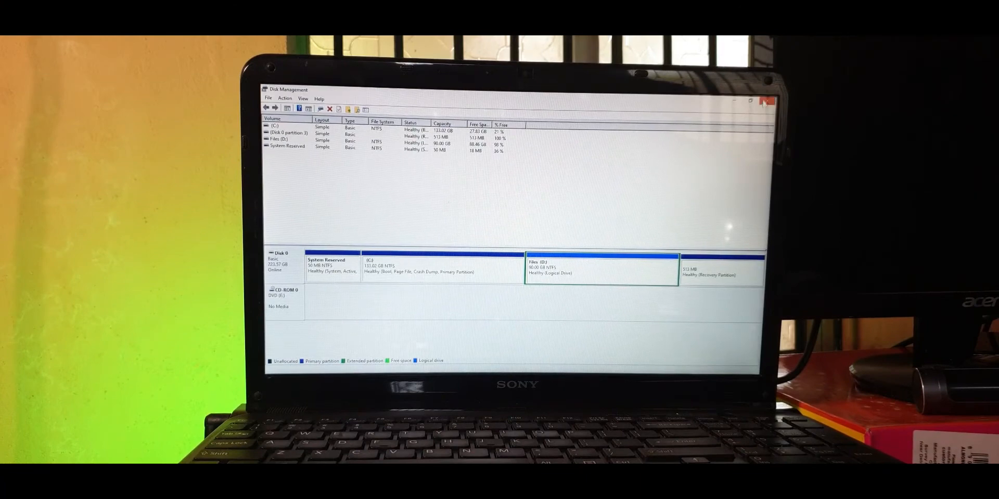
click(767, 100)
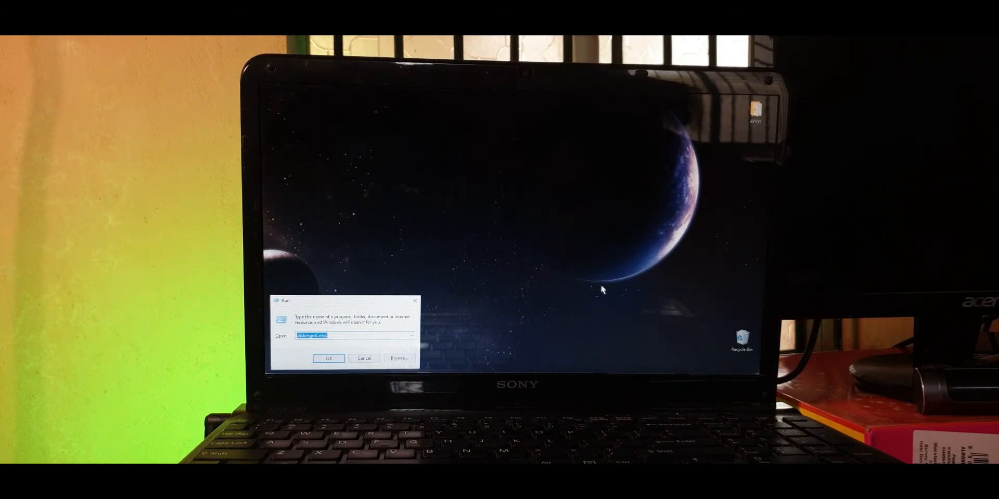
mouse_move(465, 204)
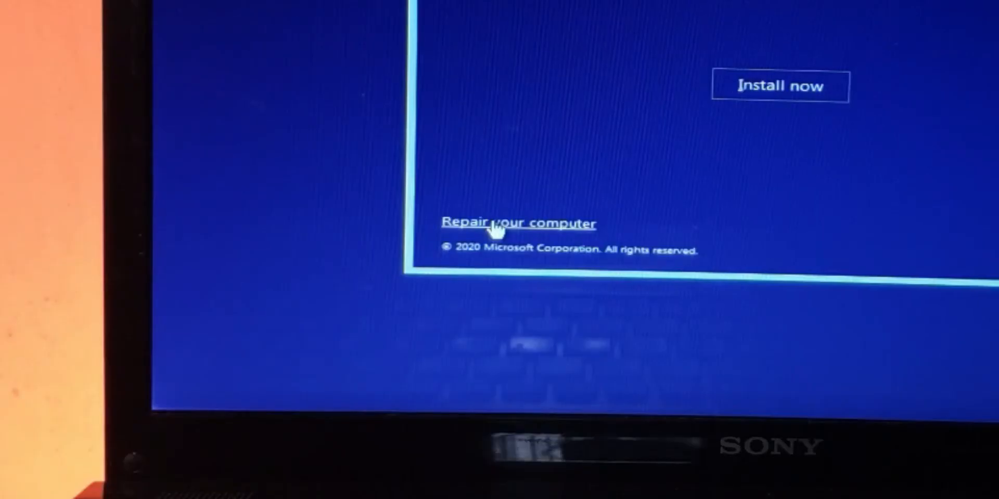
Reach the recovery Command Prompt via Troubleshoot and enter bootrec /fixmbr.
click(517, 223)
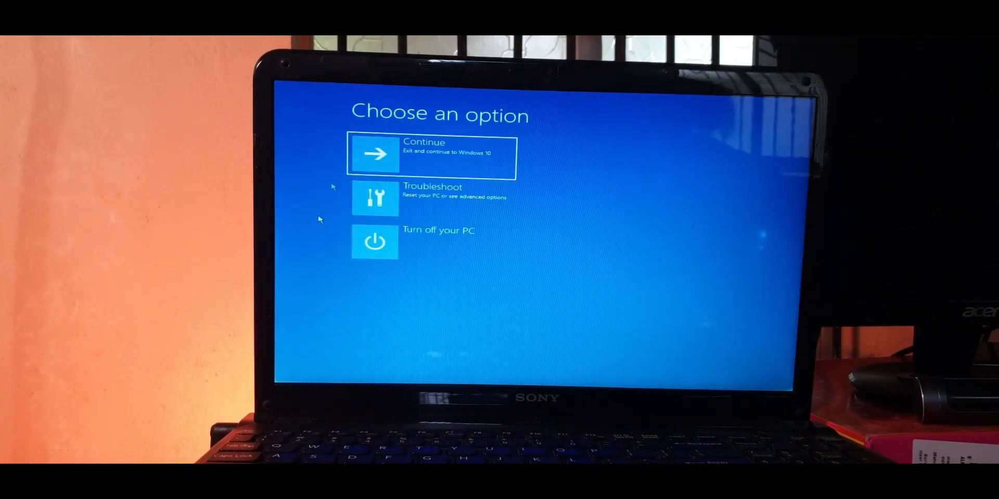
mouse_move(484, 203)
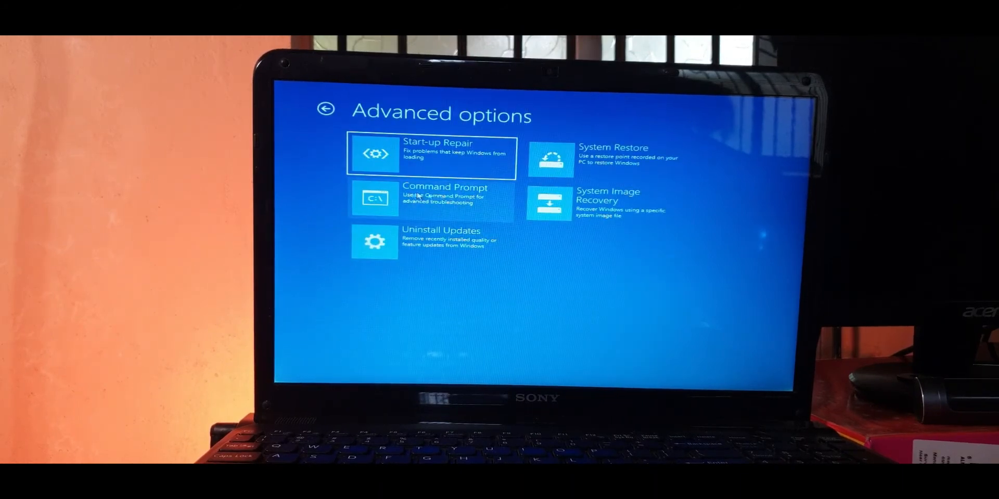
click(374, 197)
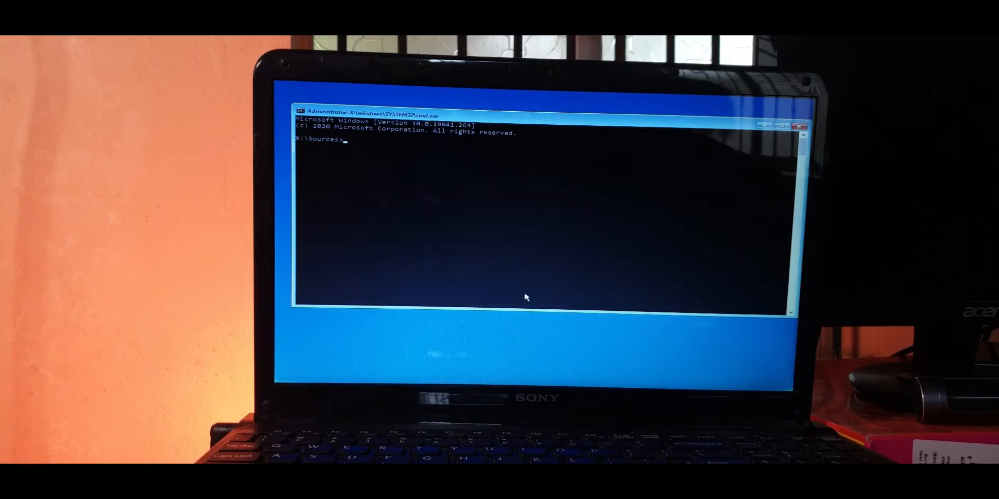
text(bootrec /fi)
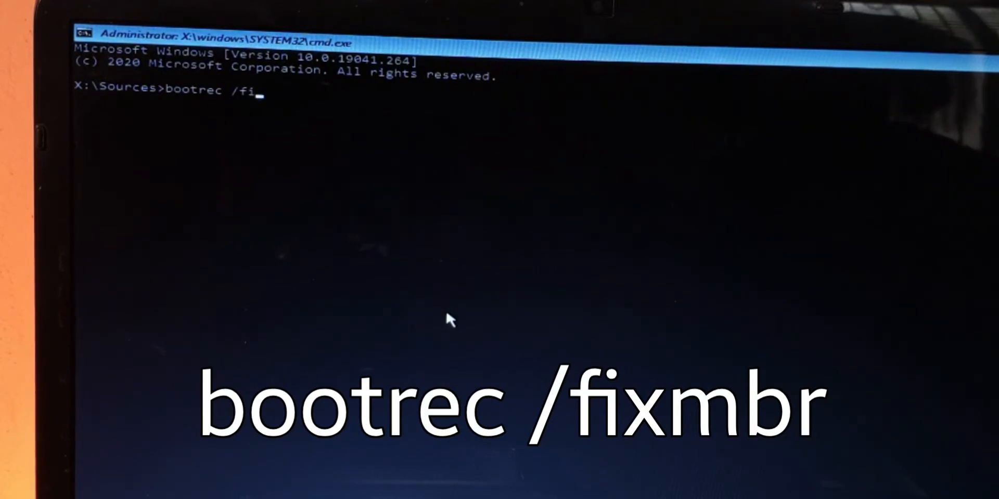
text(xmbr)
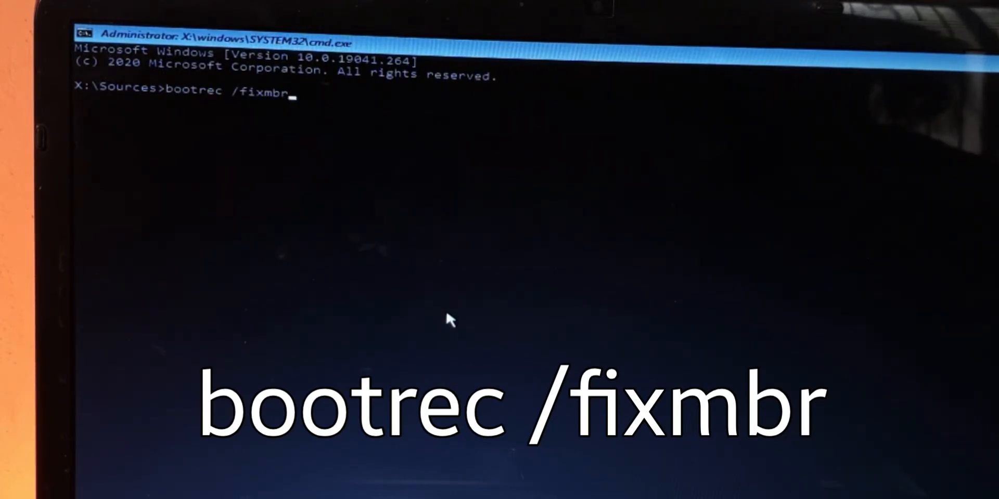